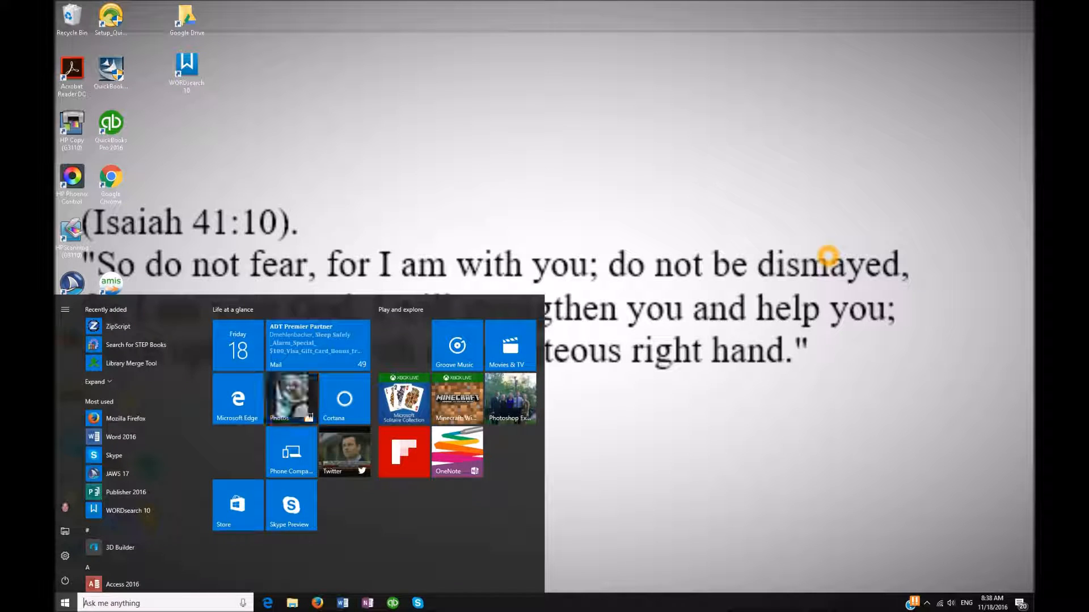
- Search the Start menu for "sett" and launch the Settings app
text(sett)
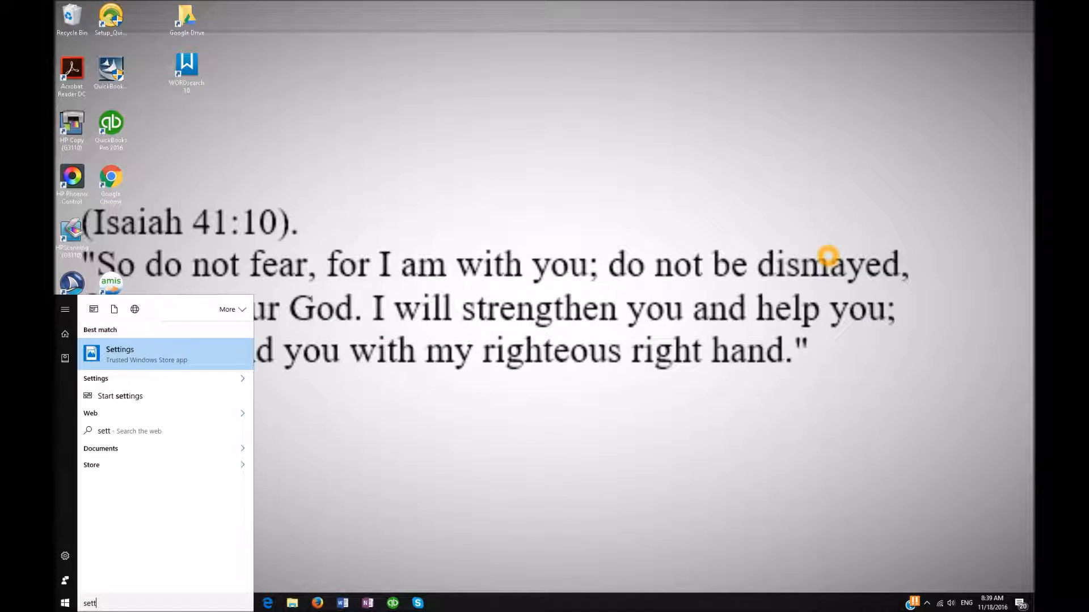
click(120, 354)
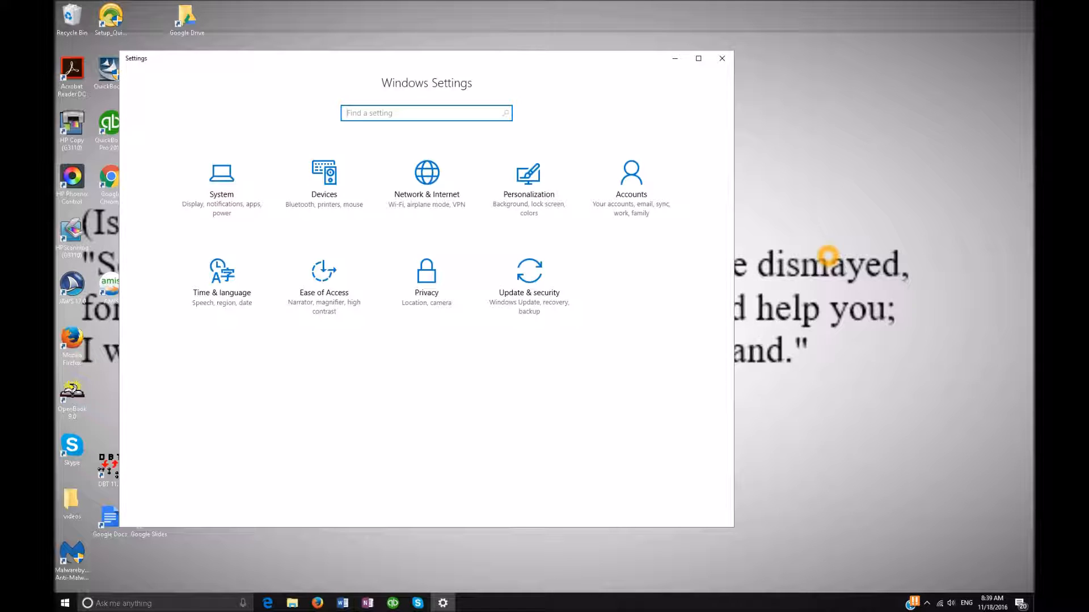
- Search Settings for "default" to list default app suggestions
text(de)
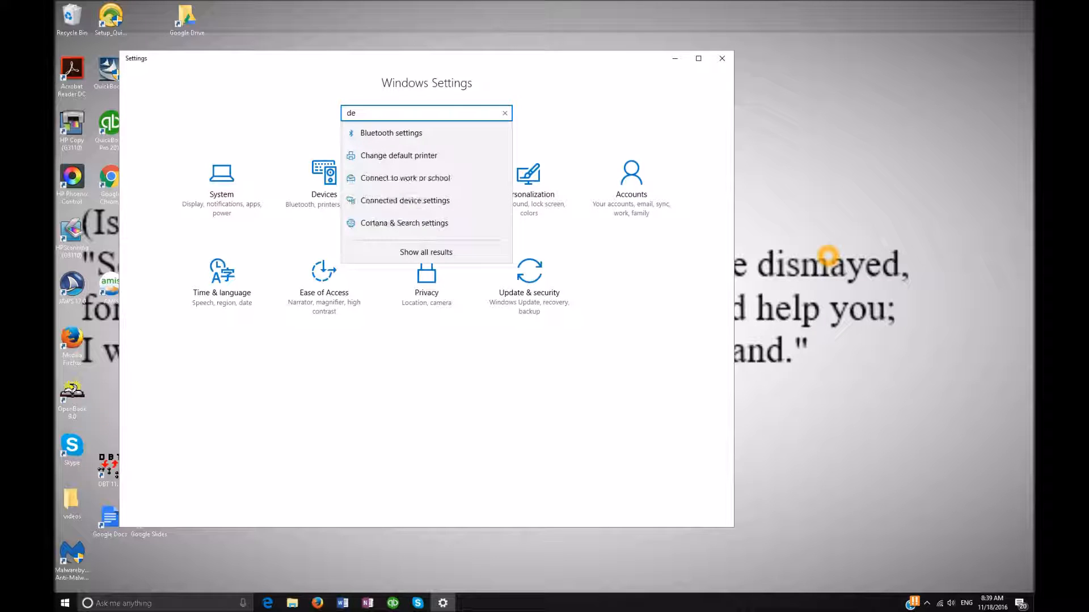
text(fault)
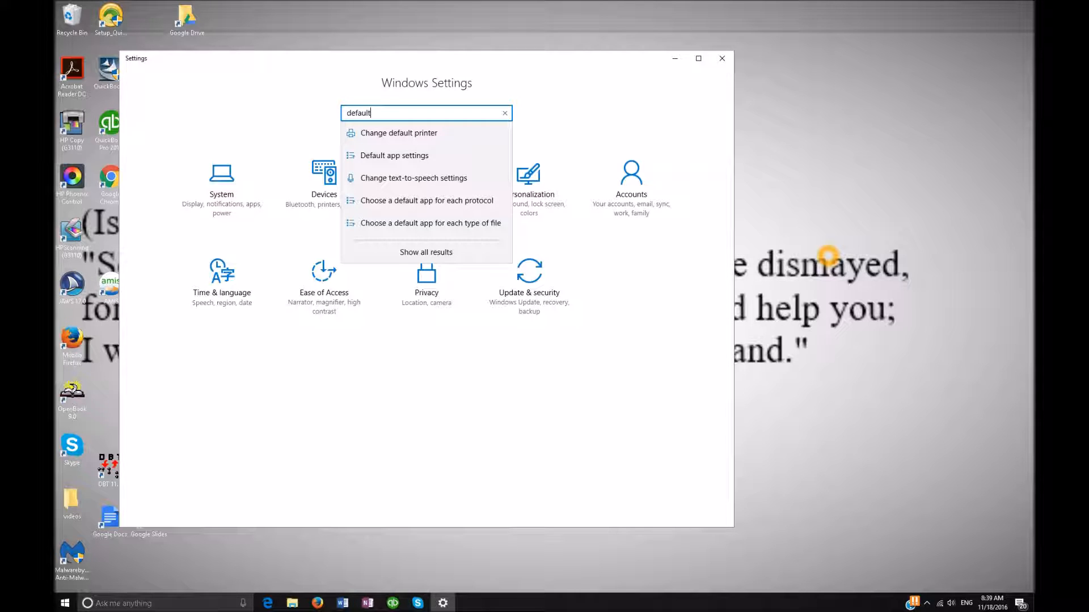
mouse_move(393, 154)
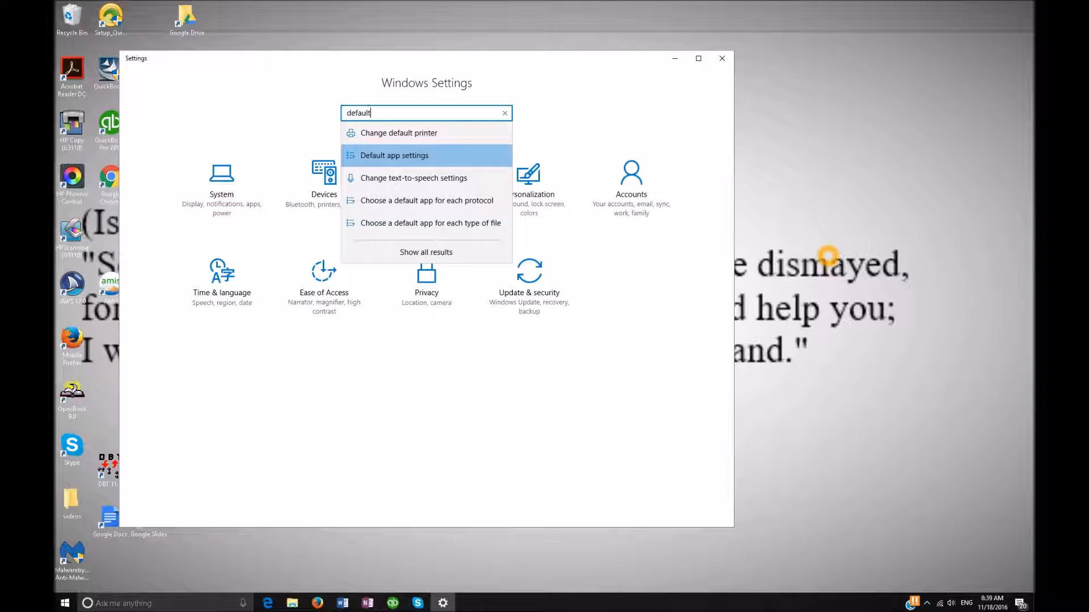
- Open Default app settings to view Choose default apps, with Firefox as web browser
click(394, 154)
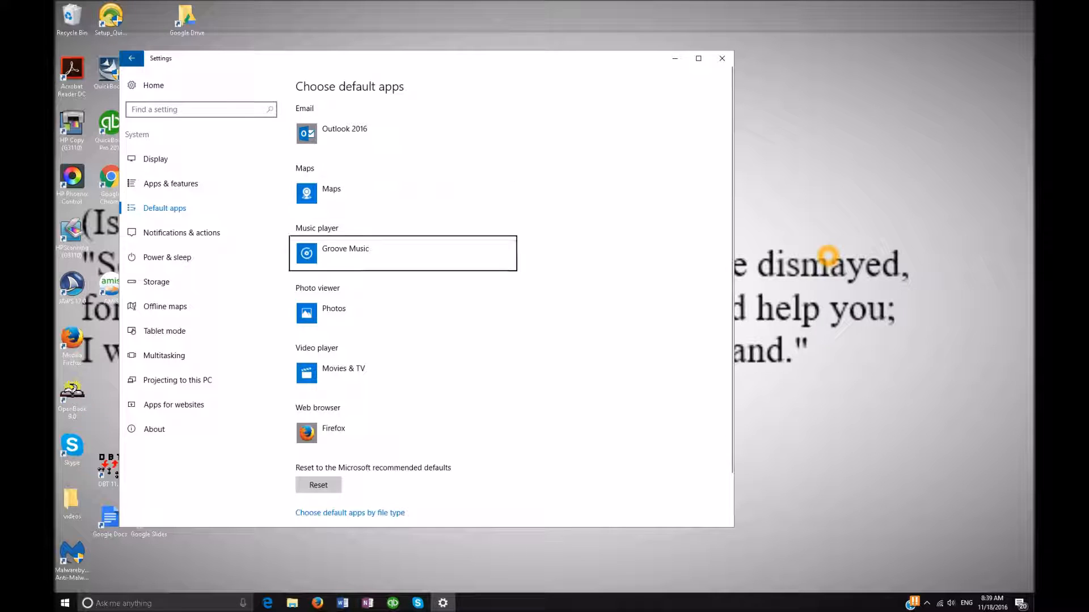
click(403, 373)
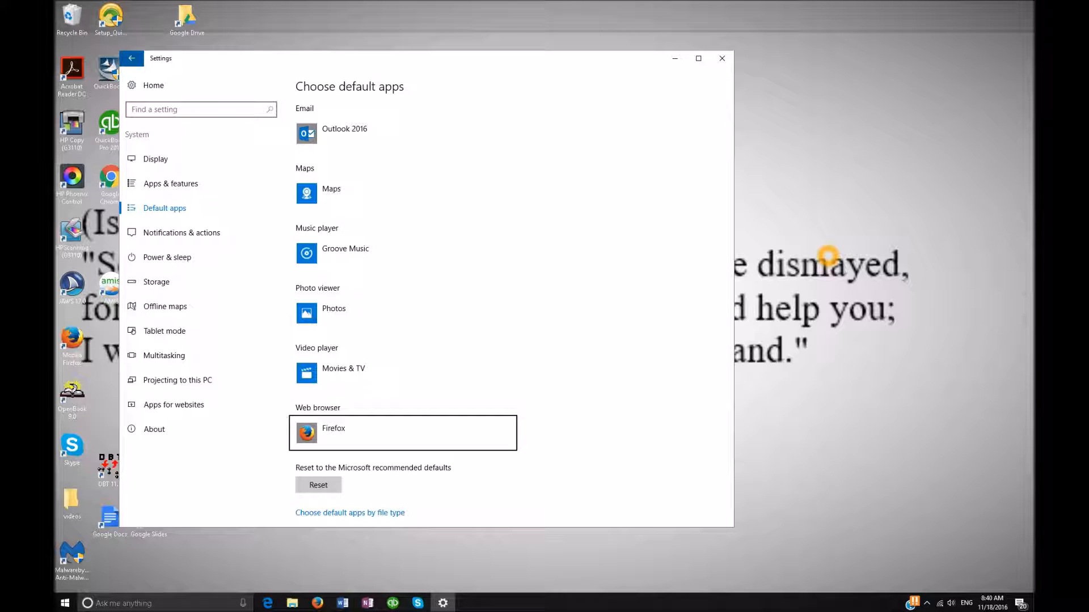
click(401, 432)
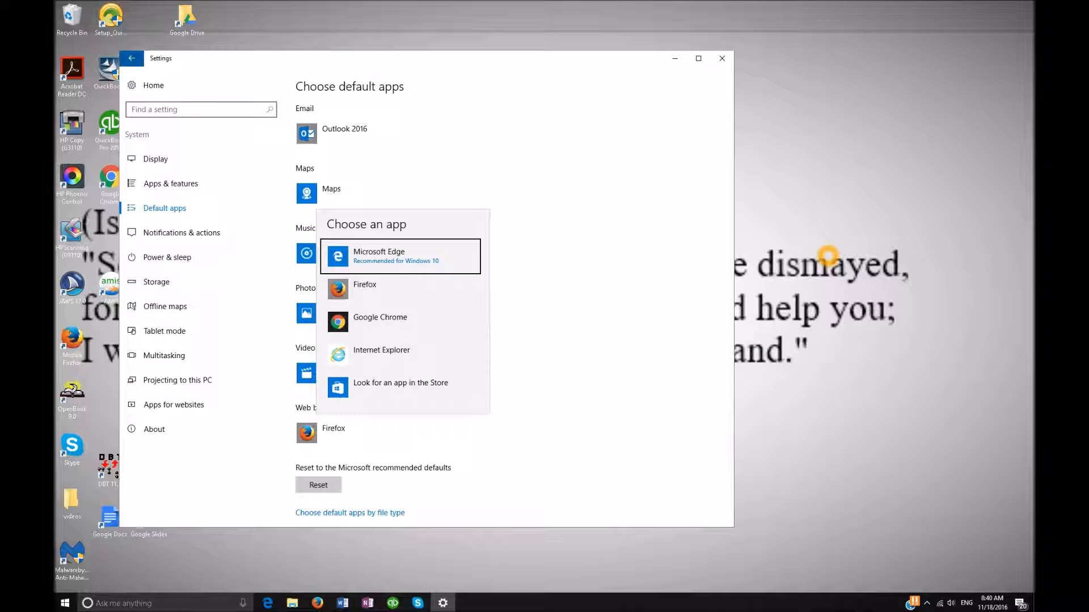
mouse_move(364, 288)
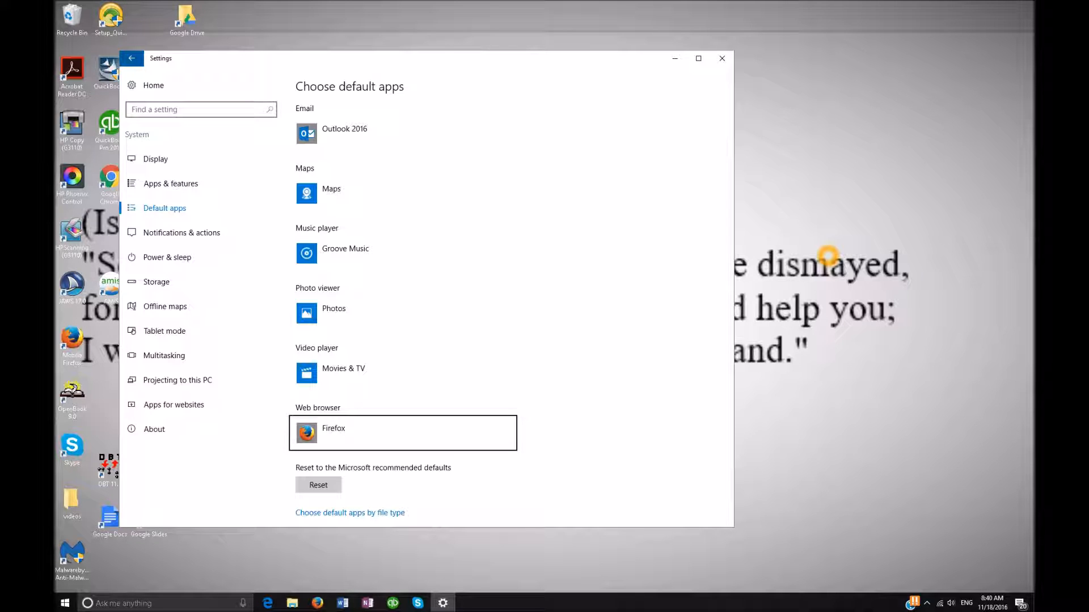
click(403, 433)
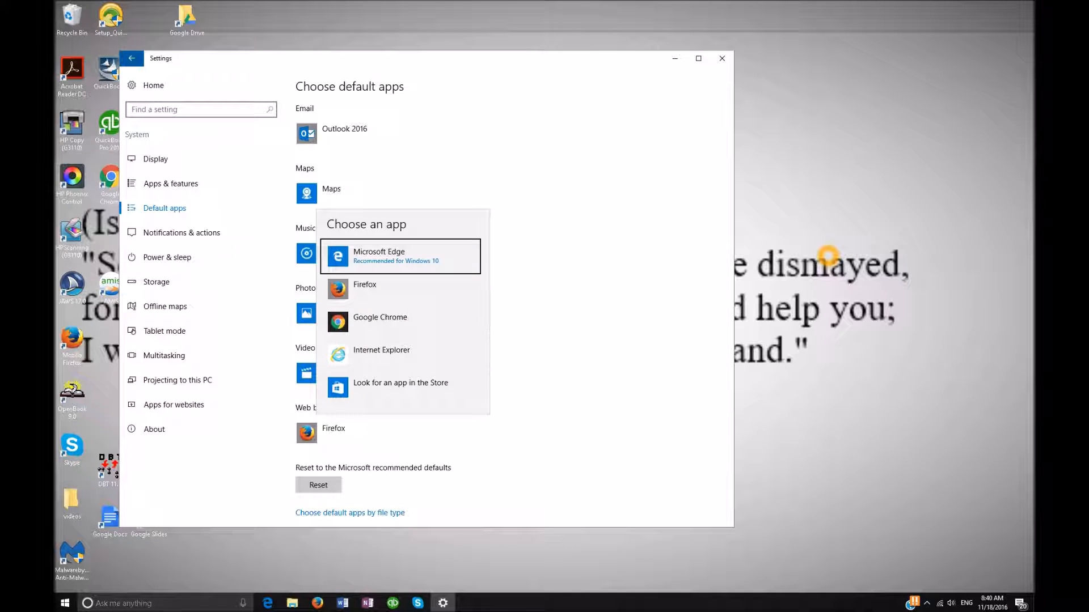
mouse_move(399, 355)
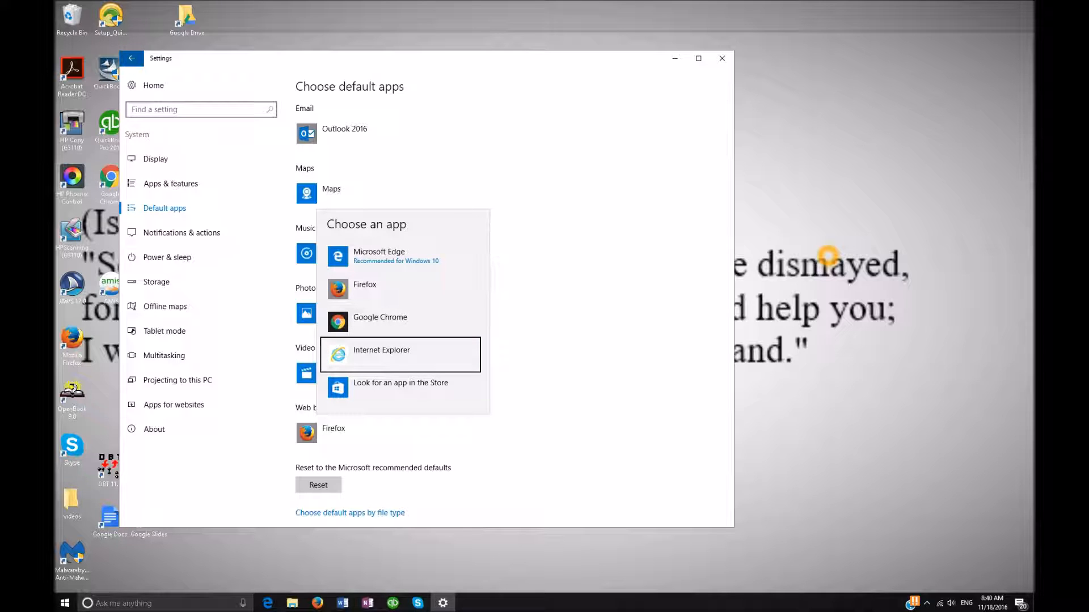
click(381, 350)
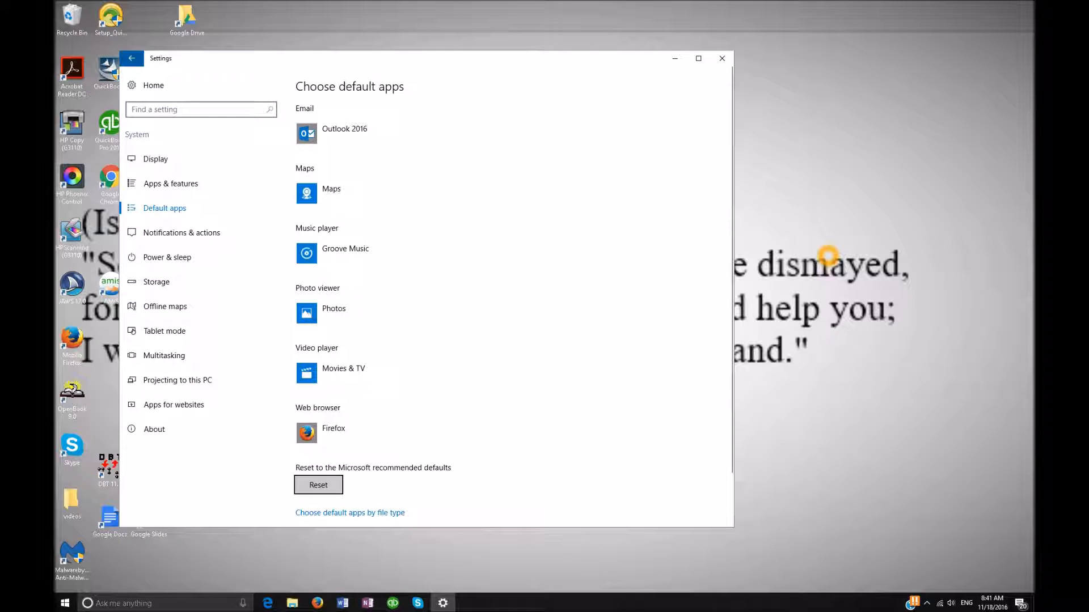
scroll(down, 3)
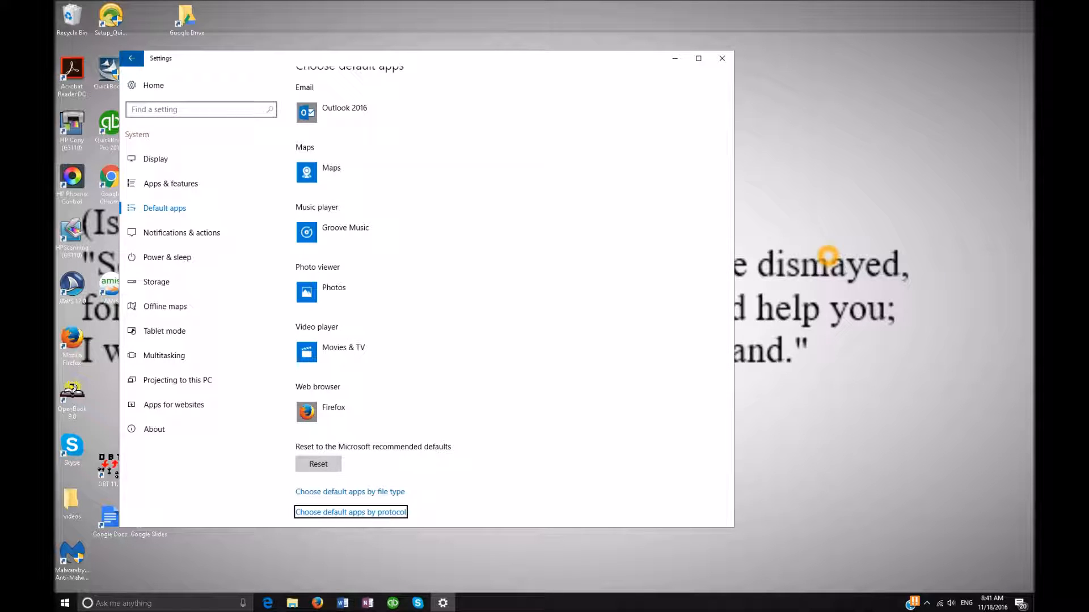
scroll(down, 3)
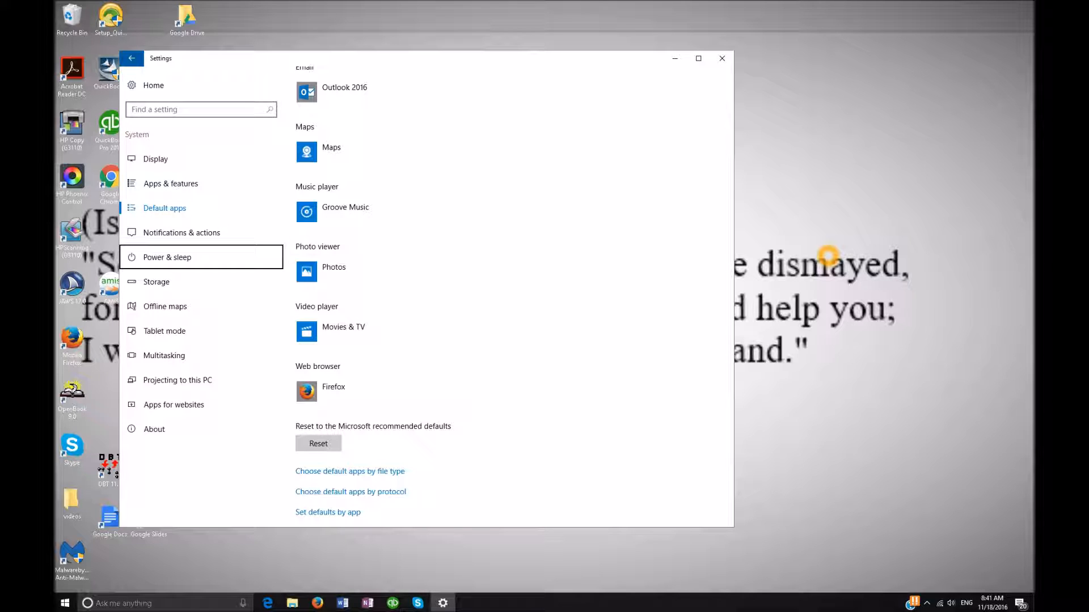
mouse_move(156, 281)
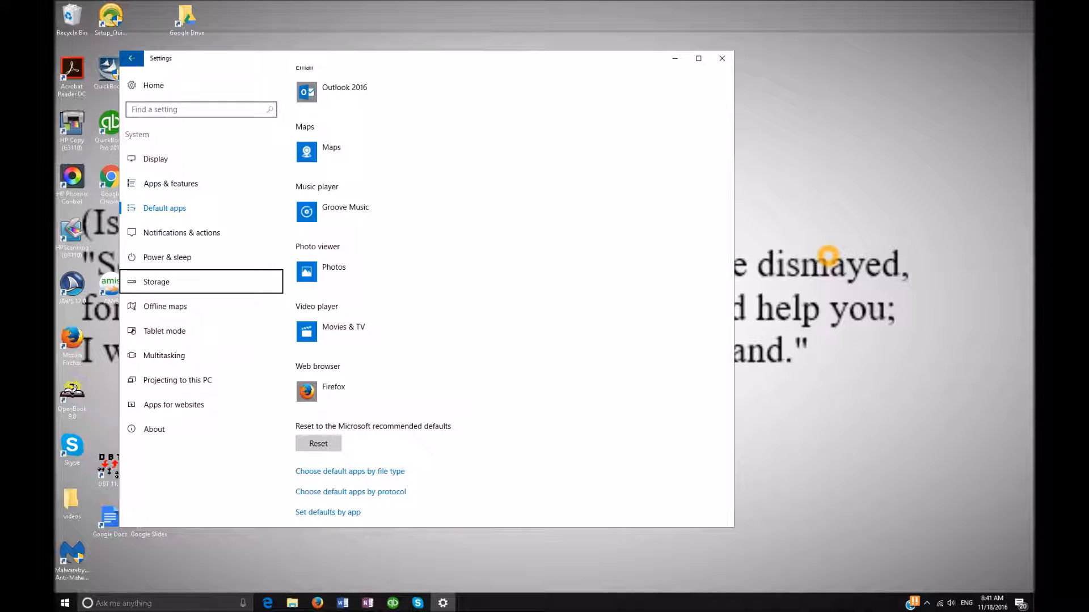